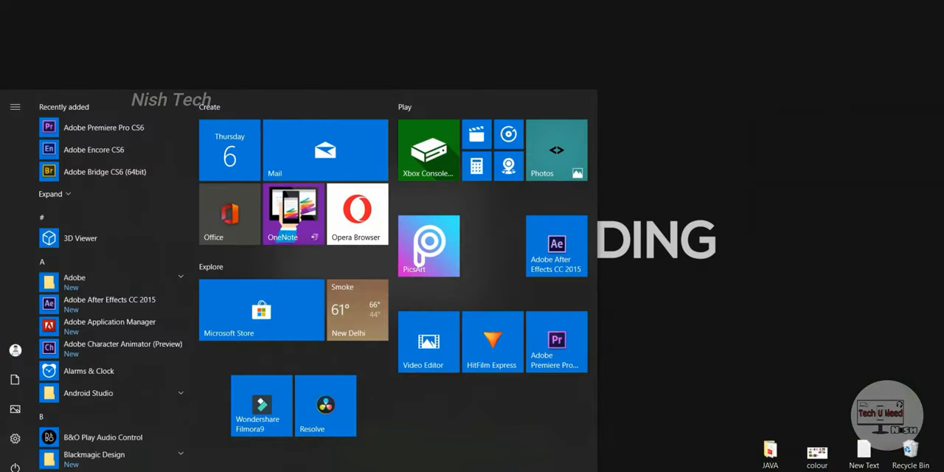
Launch Video Editor from the Start menu tile
left_click(427, 342)
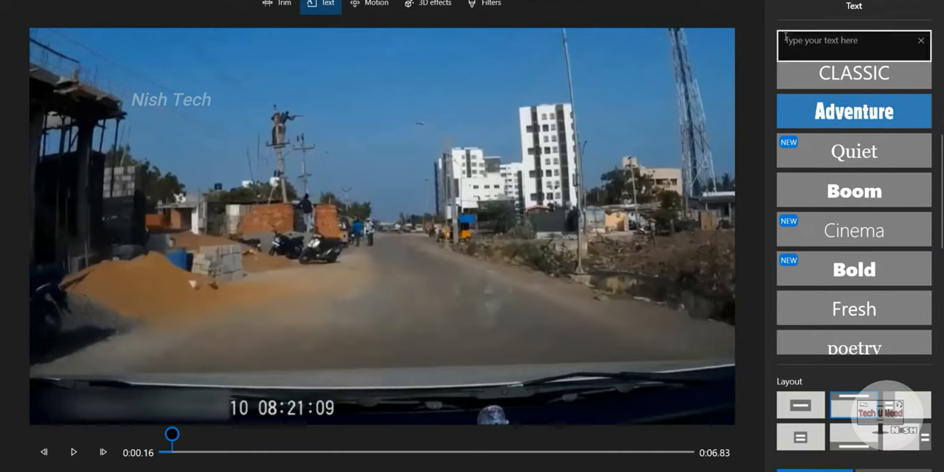
Add the text 'Hi there', then a Breaking news 3D effect moved to the frame's upper-left
type("Hi there")
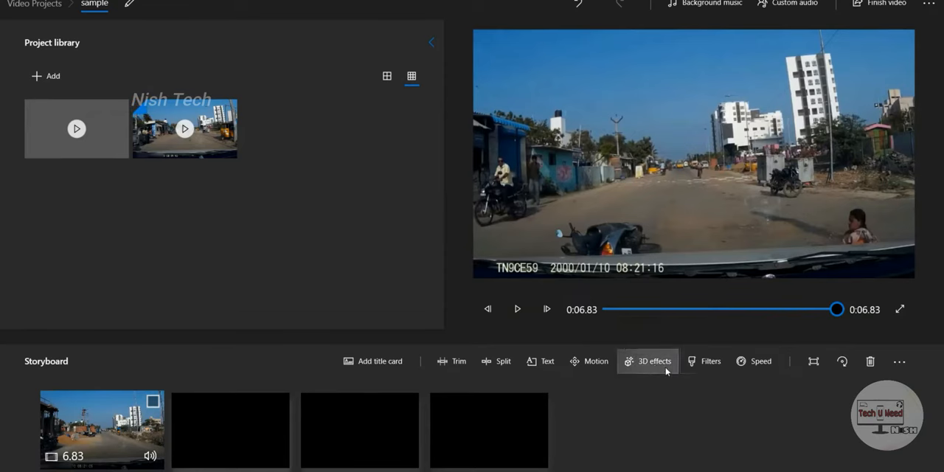
left_click(647, 360)
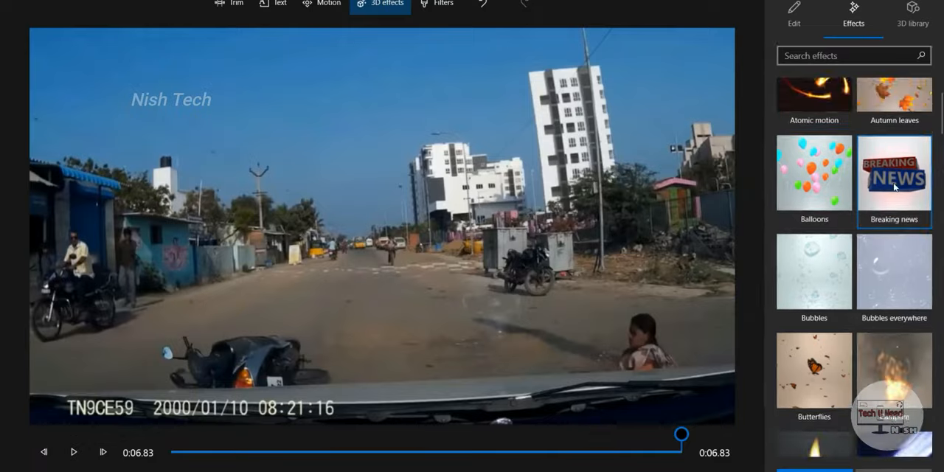
left_click(893, 186)
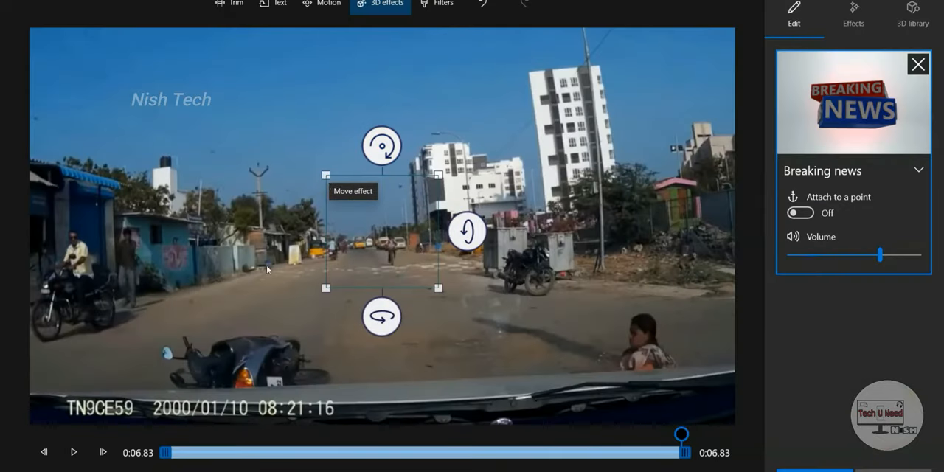
left_click_drag(681, 434, 313, 433)
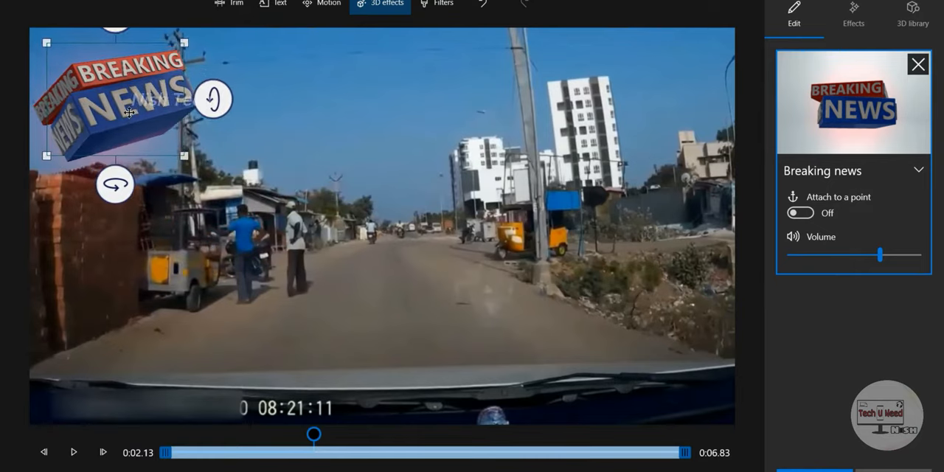
left_click(71, 448)
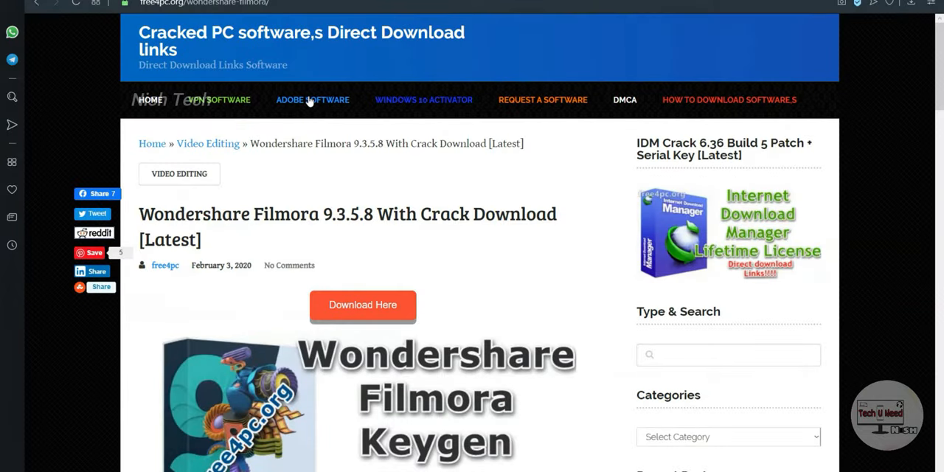
Scroll the Filmora 9.3.5.8 page down to its Download buttons
scroll("down", 3)
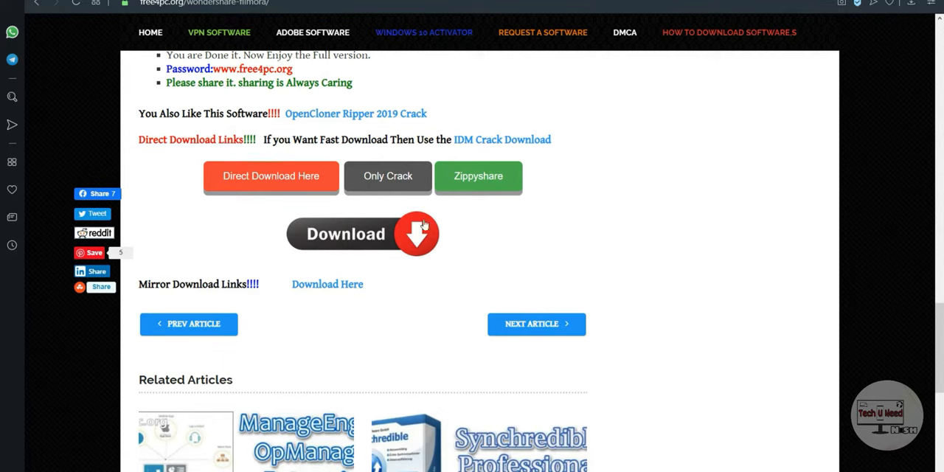
mouse_move(408, 267)
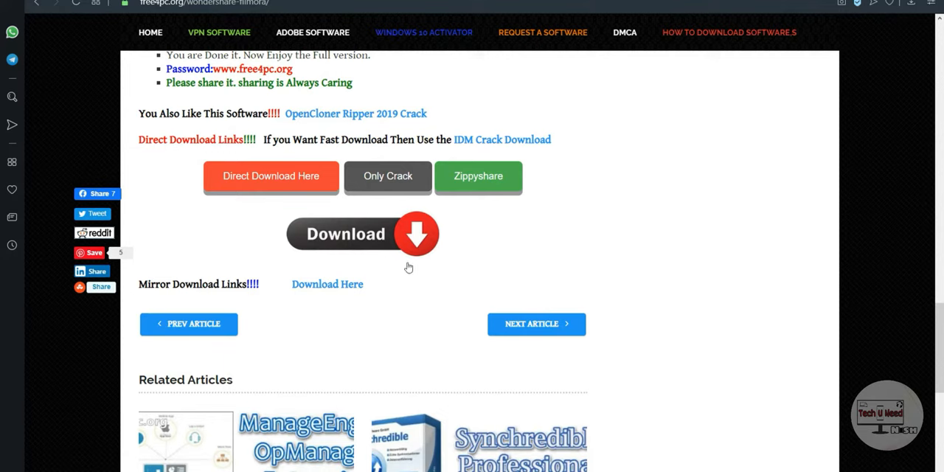
mouse_move(379, 228)
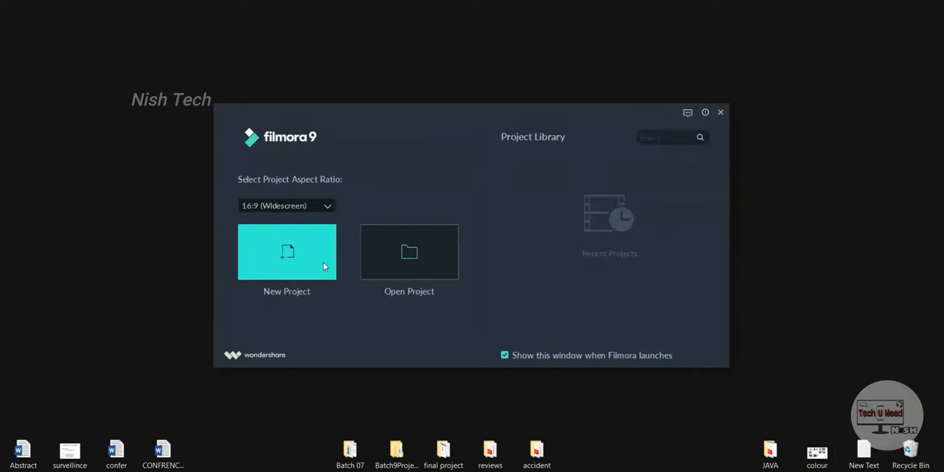
Start a new Filmora project with the Travel 04 clip on the timeline
left_click(286, 251)
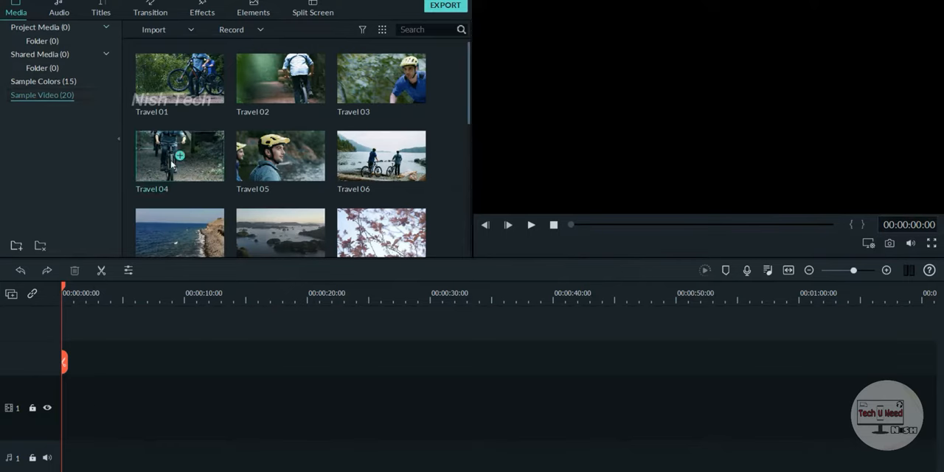
left_click_drag(180, 155, 74, 406)
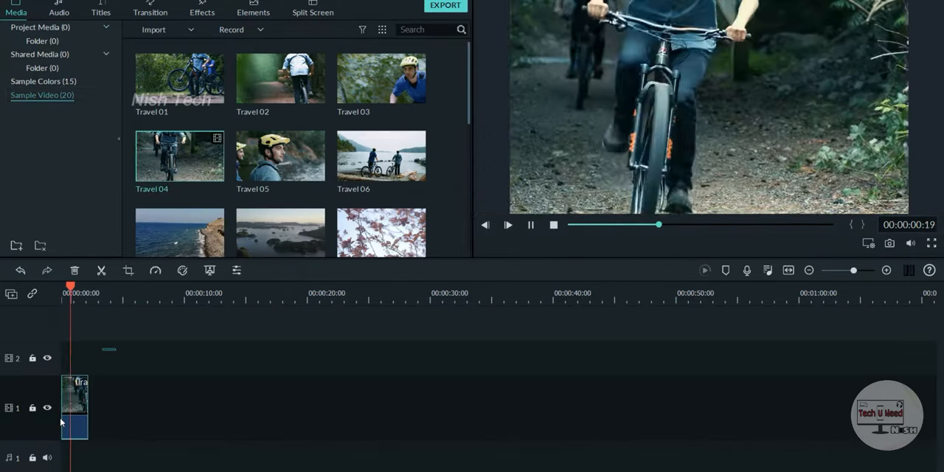
Browse the Audio, Transition, Elements and Split Screen libraries, dismissing the connection error
left_click(65, 12)
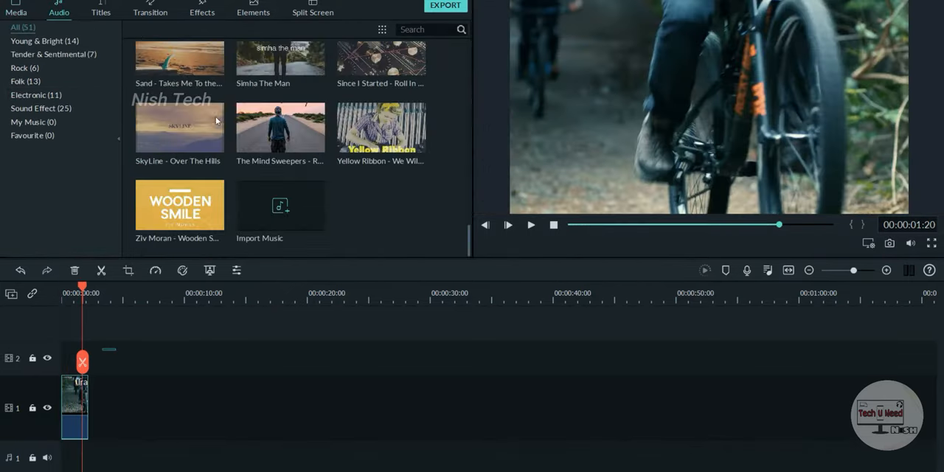
left_click(148, 12)
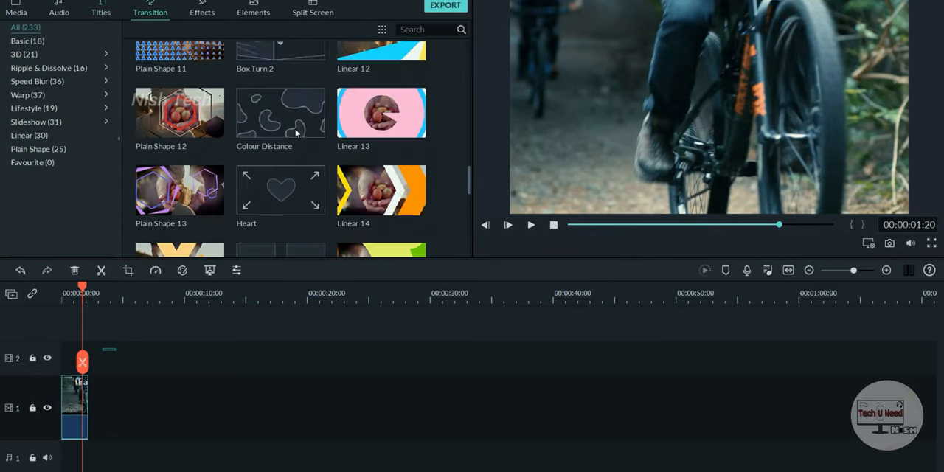
left_click(254, 12)
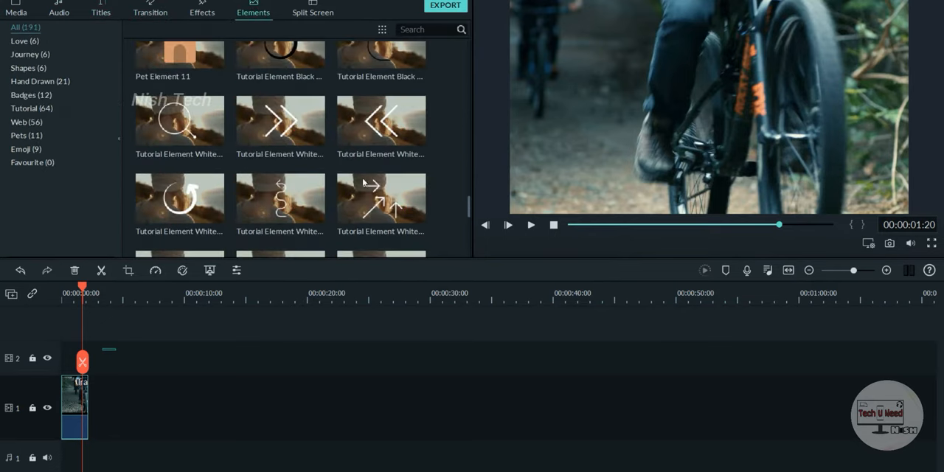
left_click(312, 9)
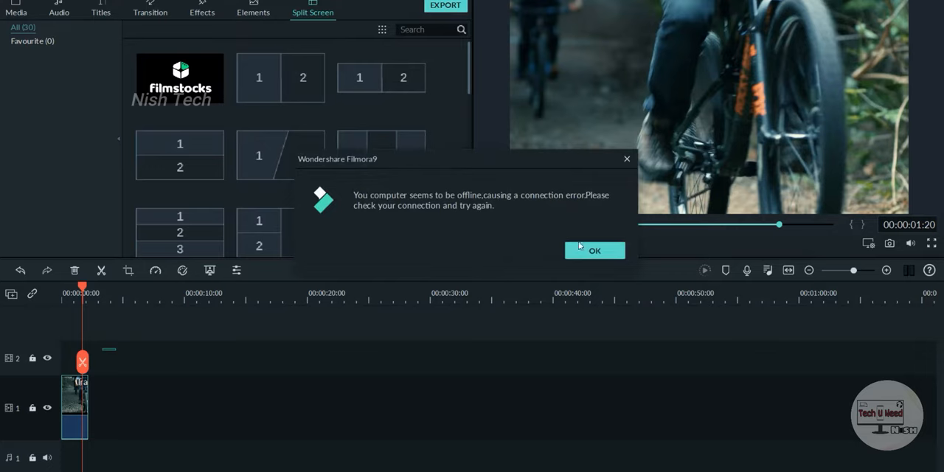
left_click(595, 250)
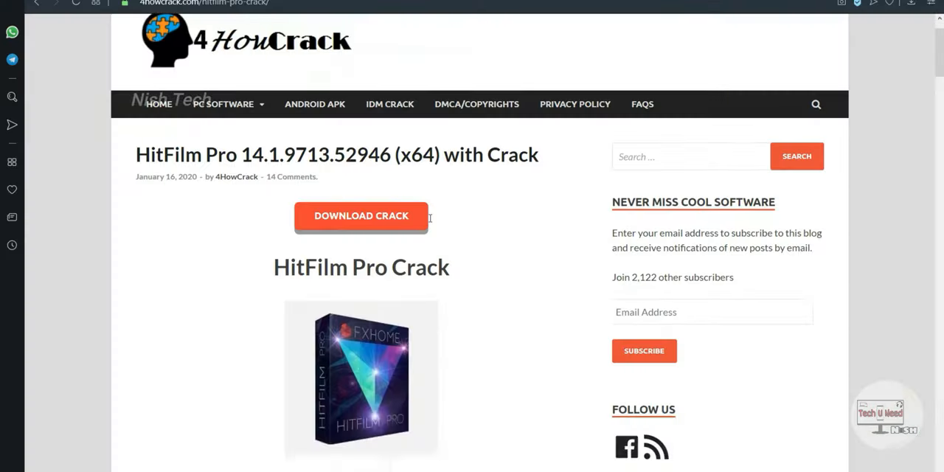
Scroll the HitFilm Pro page down to its Download Setup + Crack buttons
scroll("down", 3)
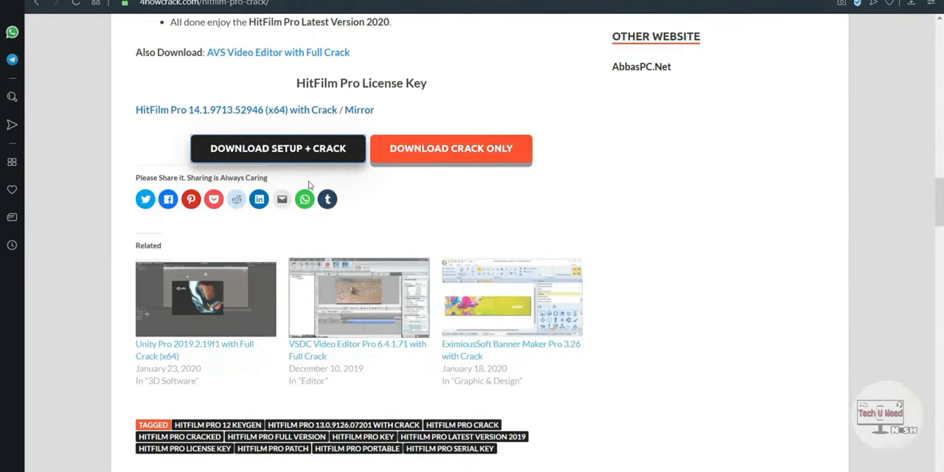
mouse_move(410, 191)
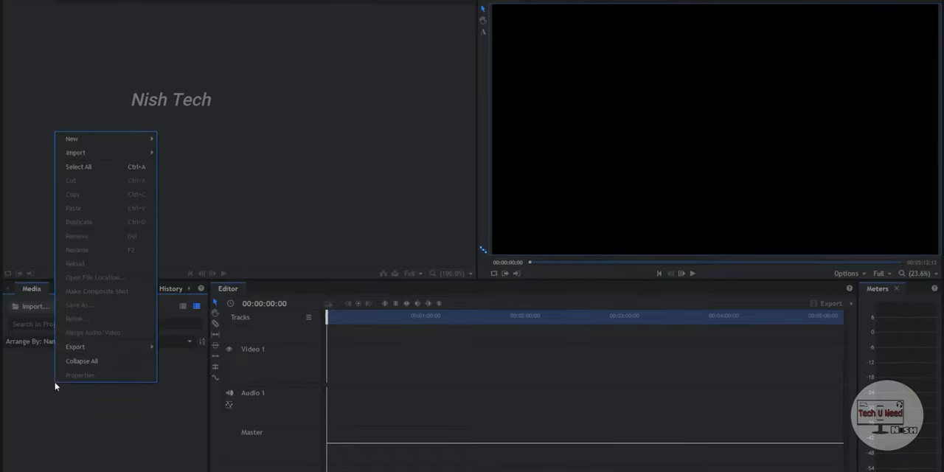
Import sample1.mp4 to the timeline and match the sequence settings to the clip
left_click(75, 152)
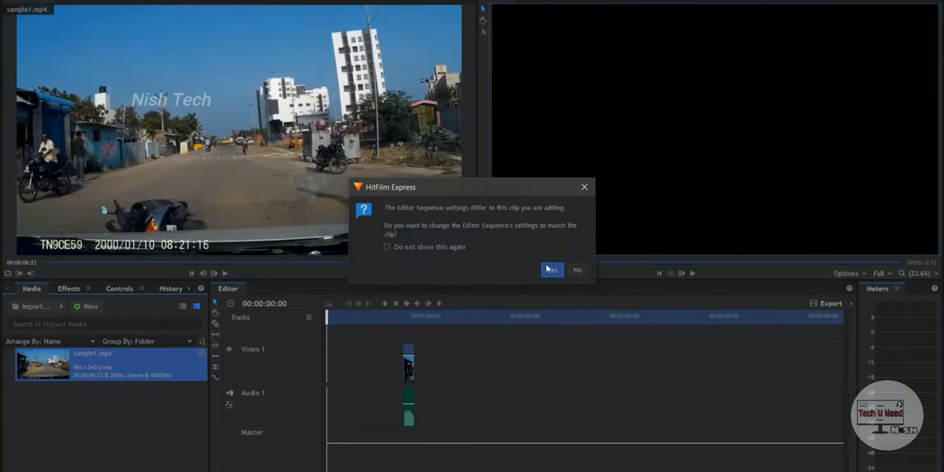
left_click(551, 268)
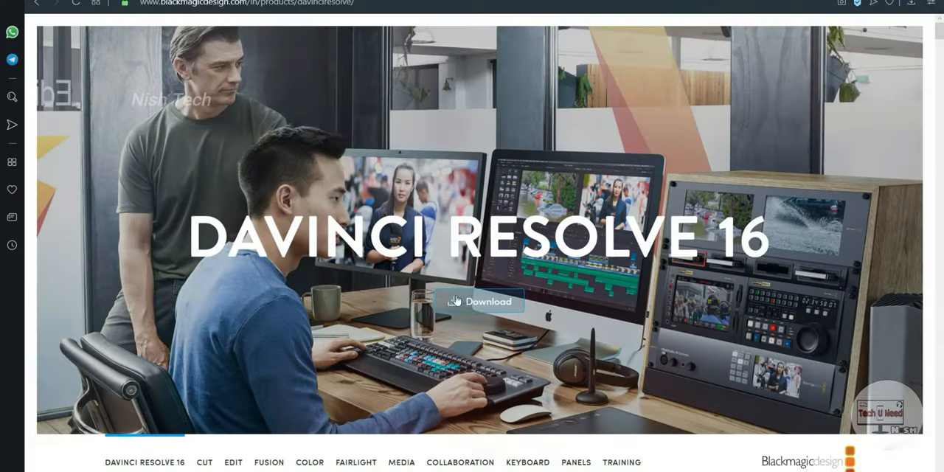
Scroll the DaVinci Resolve 16 page down to its new-feature tiles
scroll("down", 3)
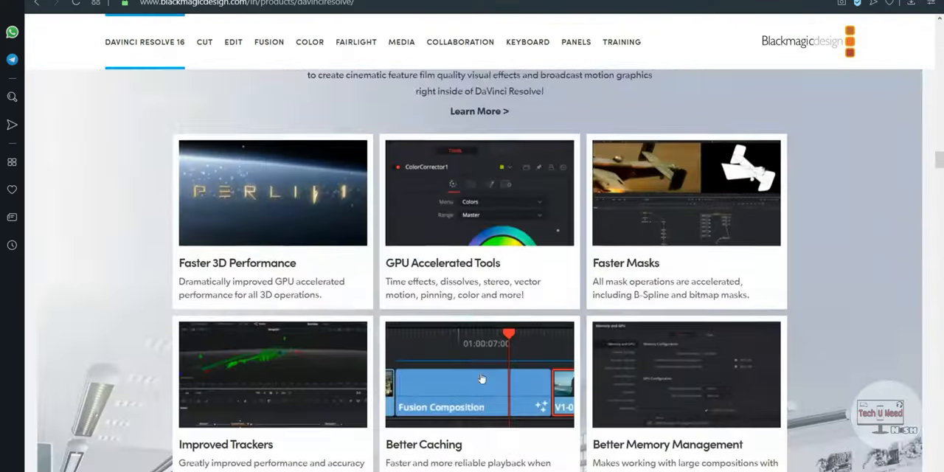
scroll("down", 3)
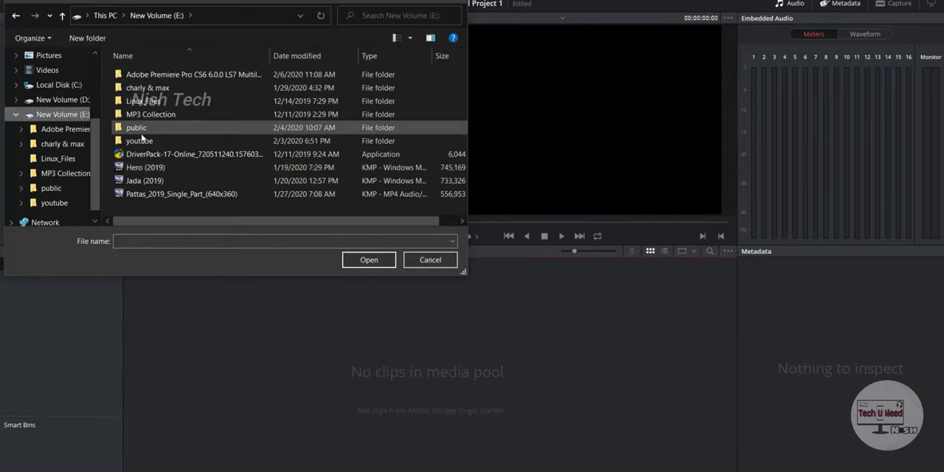
Import sample1.mp4 into the media pool and view it in the Fusion and Fairlight pages
left_click(369, 260)
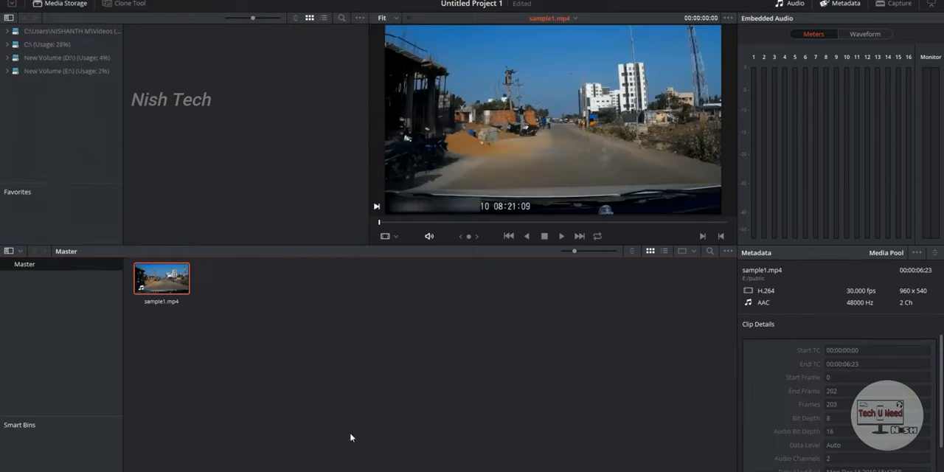
left_click(186, 3)
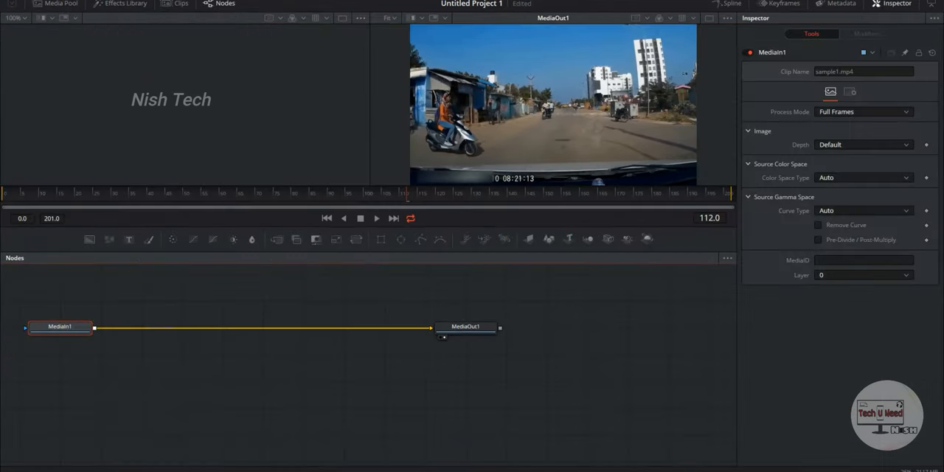
left_click(376, 218)
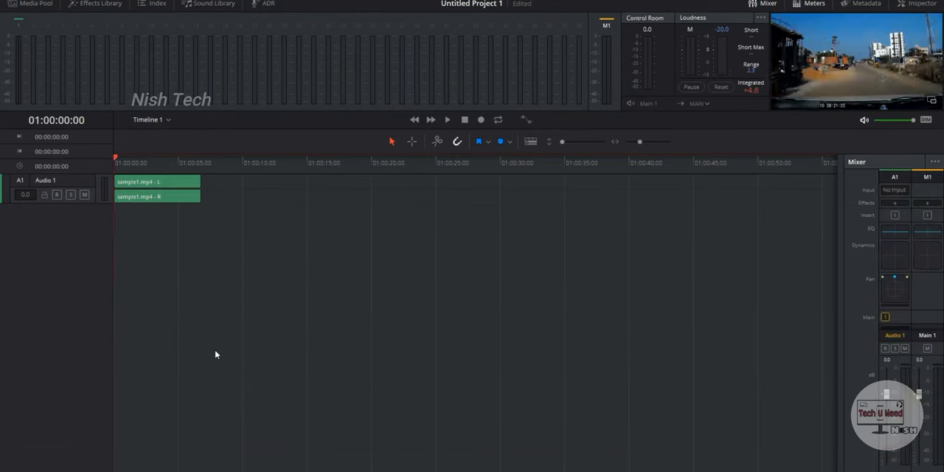
left_click(446, 119)
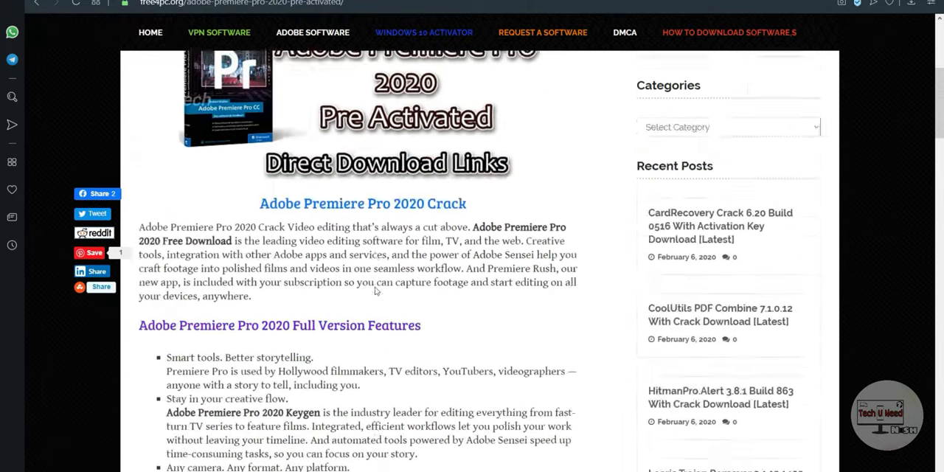
Scroll through the Adobe Premiere Pro 2020 article's feature list
scroll("down", 3)
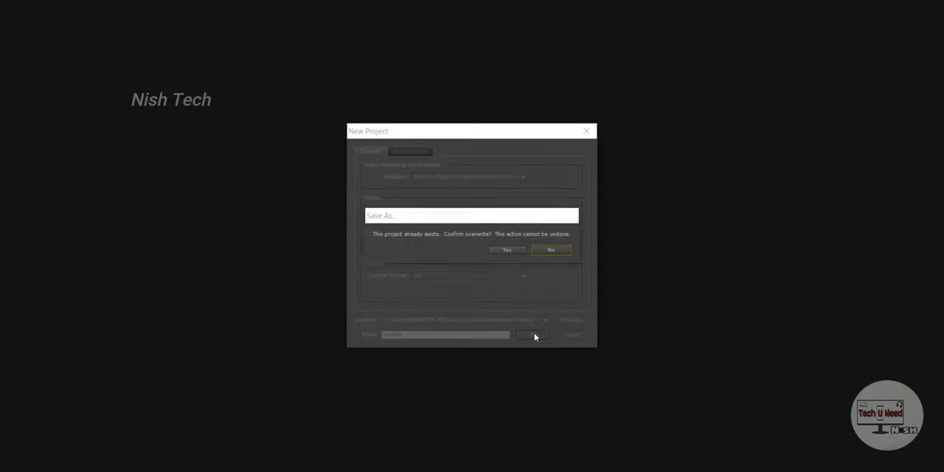
Overwrite the existing project, import a clip and inspect its Effect Controls, source view and Metadata
left_click(507, 249)
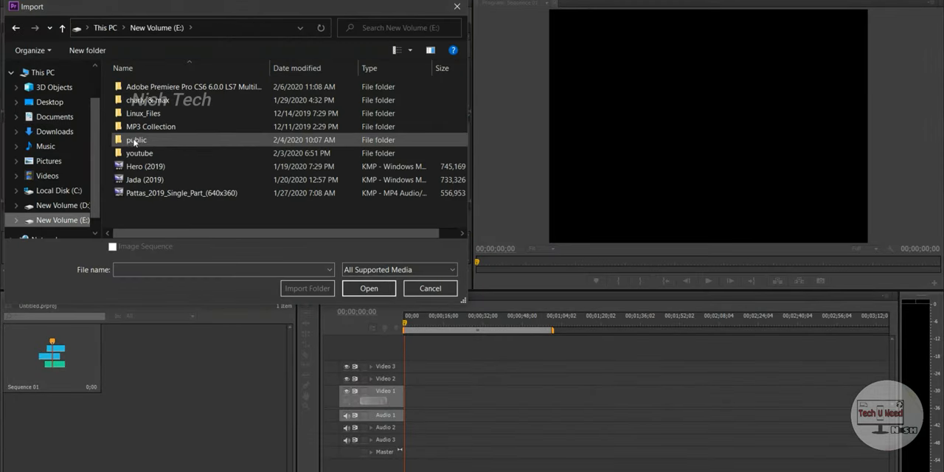
left_click(369, 289)
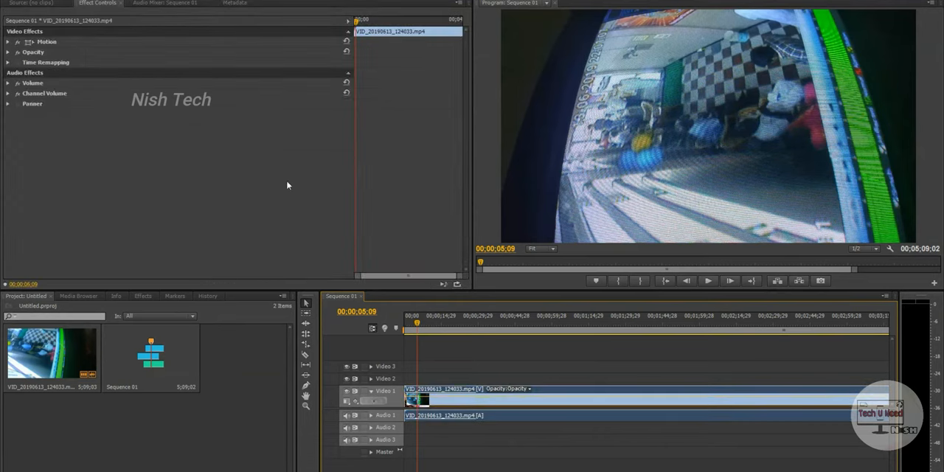
left_click(9, 83)
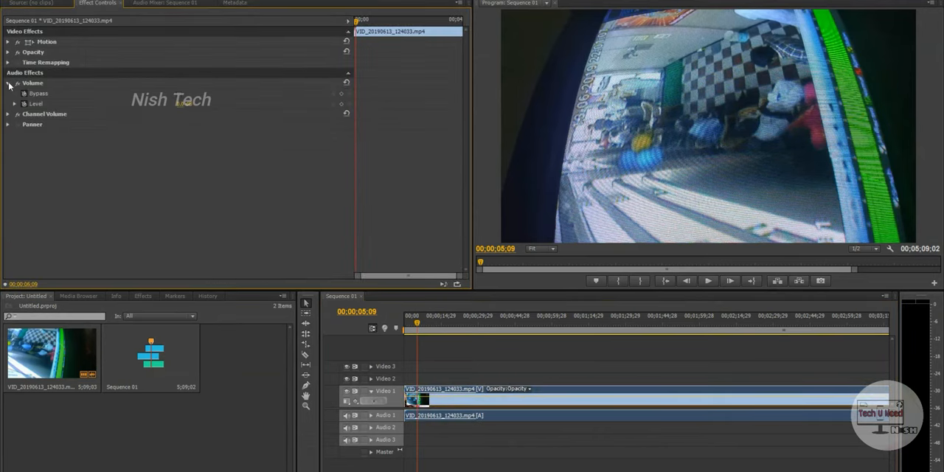
left_click(155, 4)
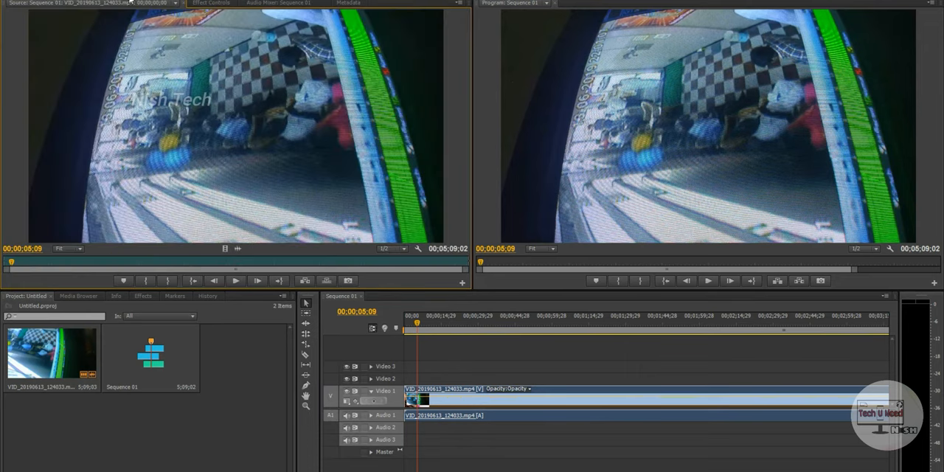
left_click(354, 3)
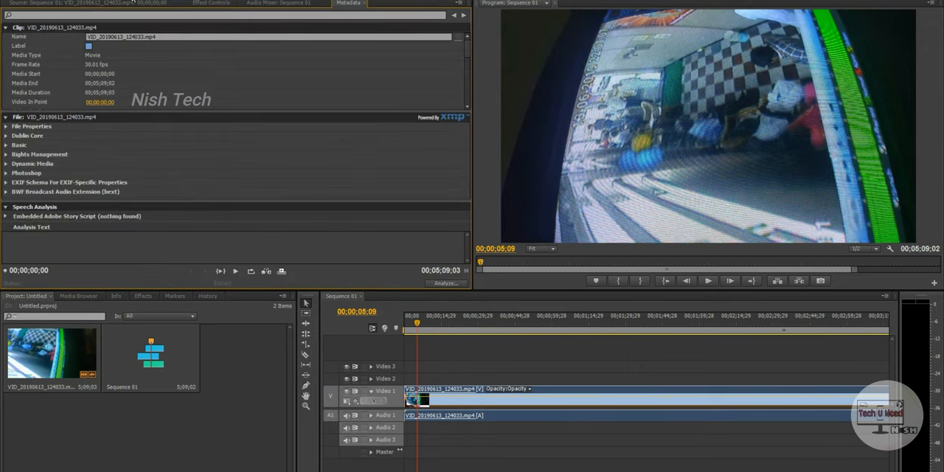
mouse_move(345, 139)
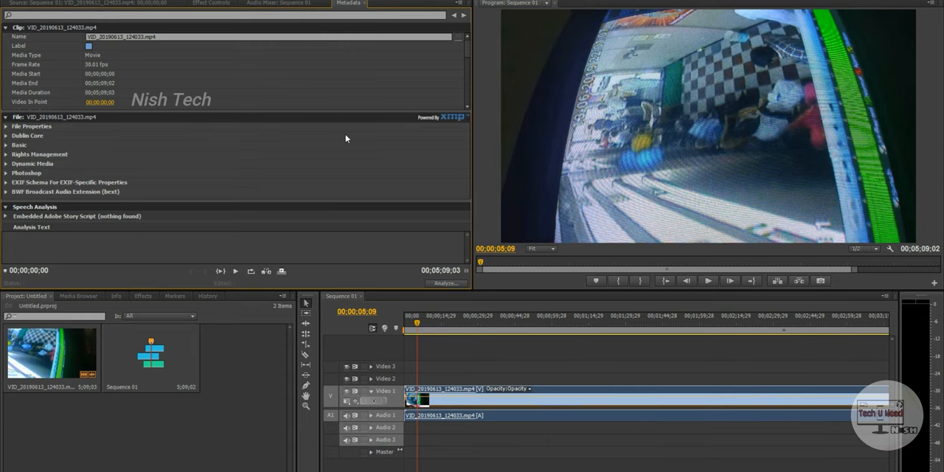
mouse_move(273, 168)
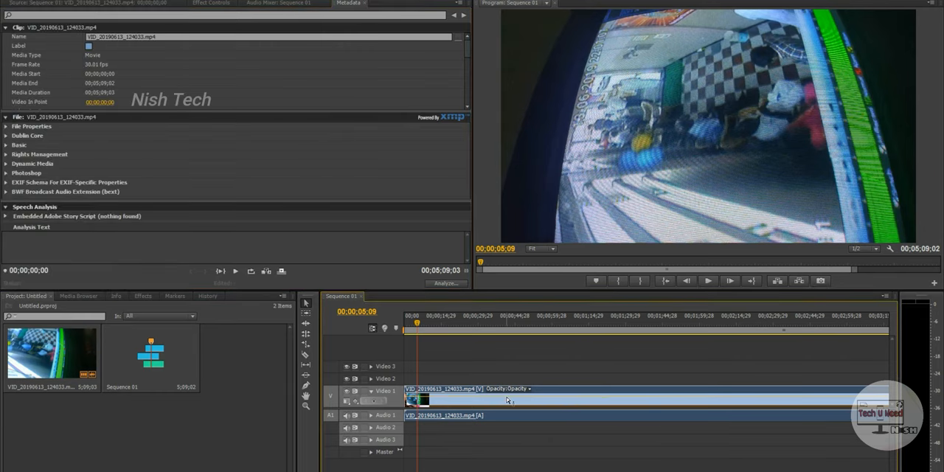
Export the sequence via File > Export > Media to the Media Encoder queue
left_click(600, 127)
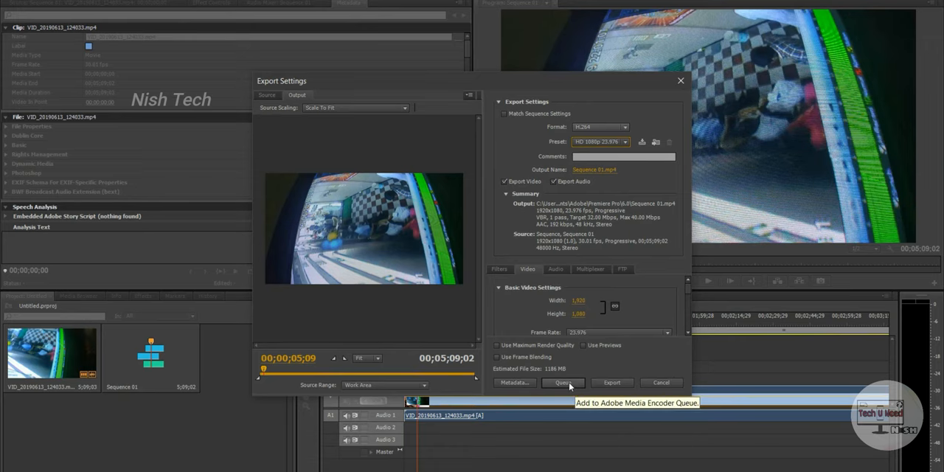
left_click(562, 384)
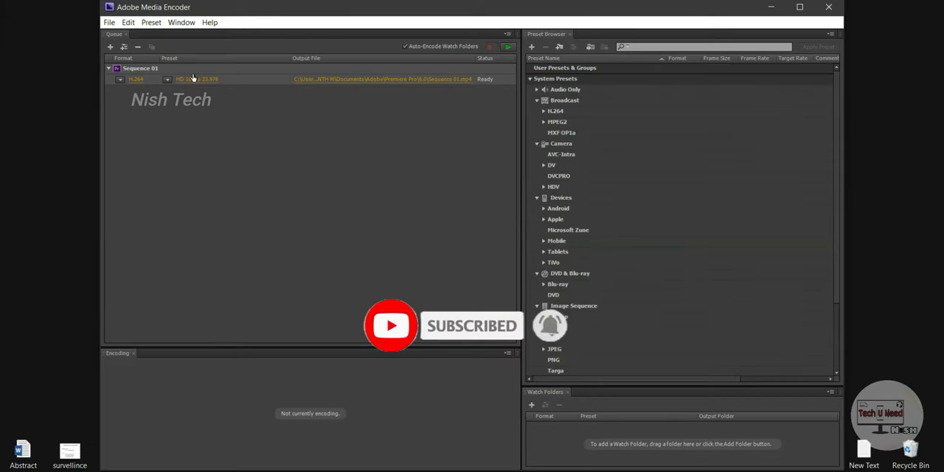
Start the queue so Sequence 01 encodes to its H.264 output
left_click(507, 47)
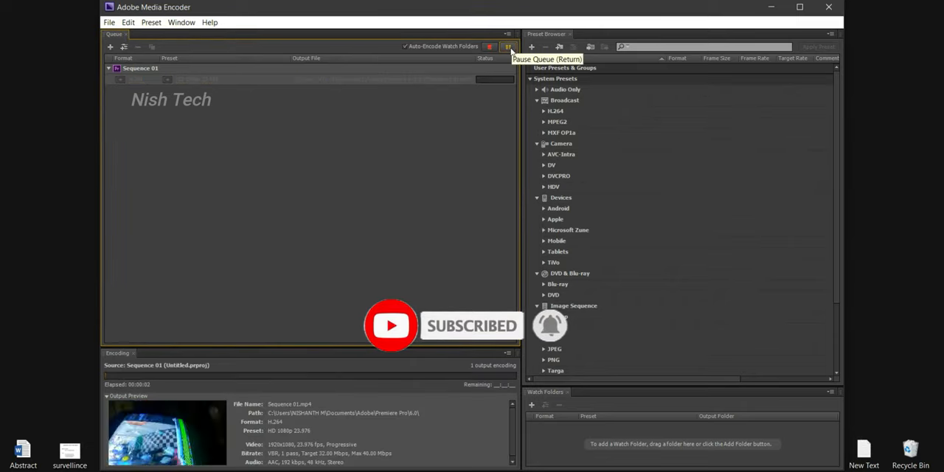